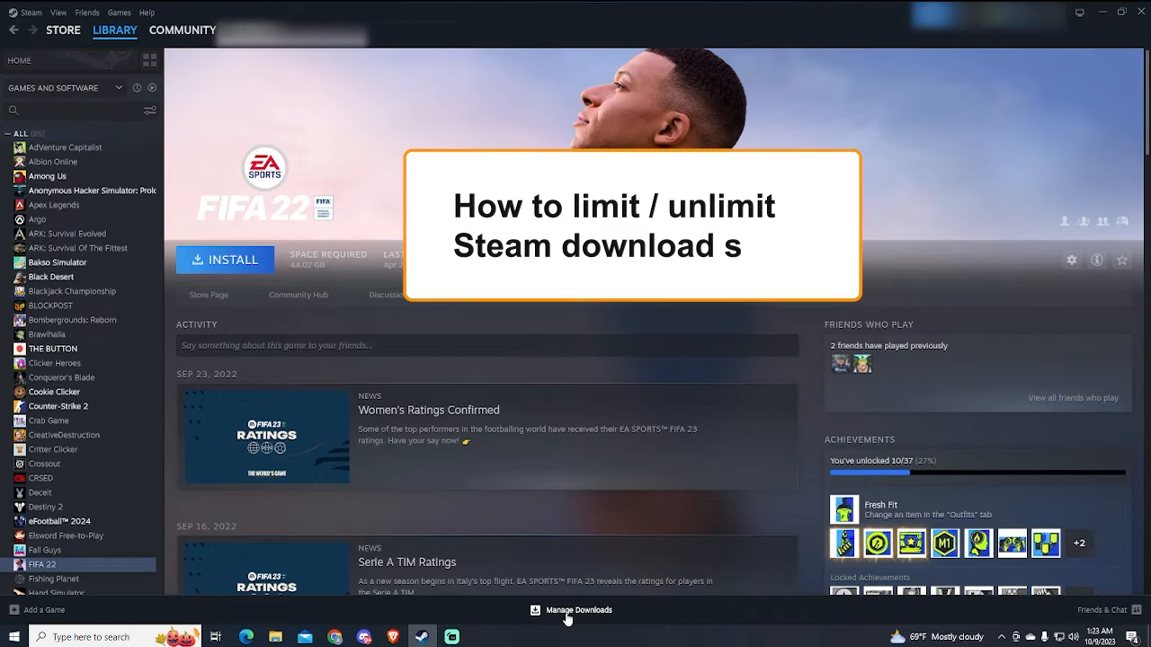
Step: Open Manage Downloads to list Wallpaper Engine and Pro Soccer Online downloads
click(579, 611)
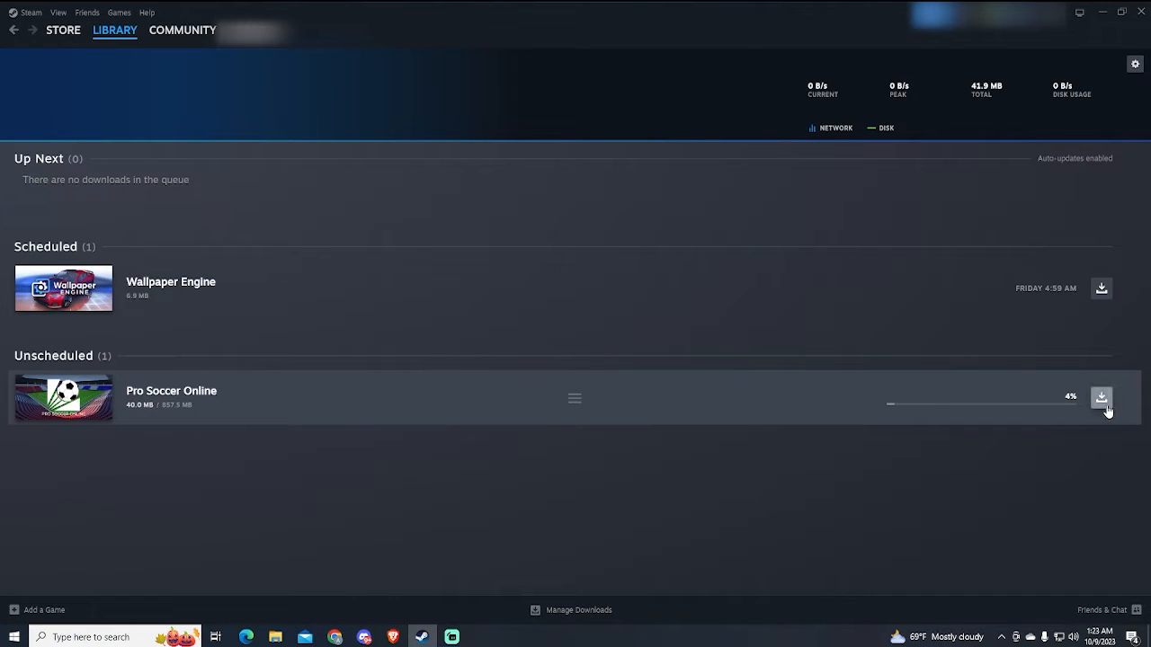
mouse_move(1102, 397)
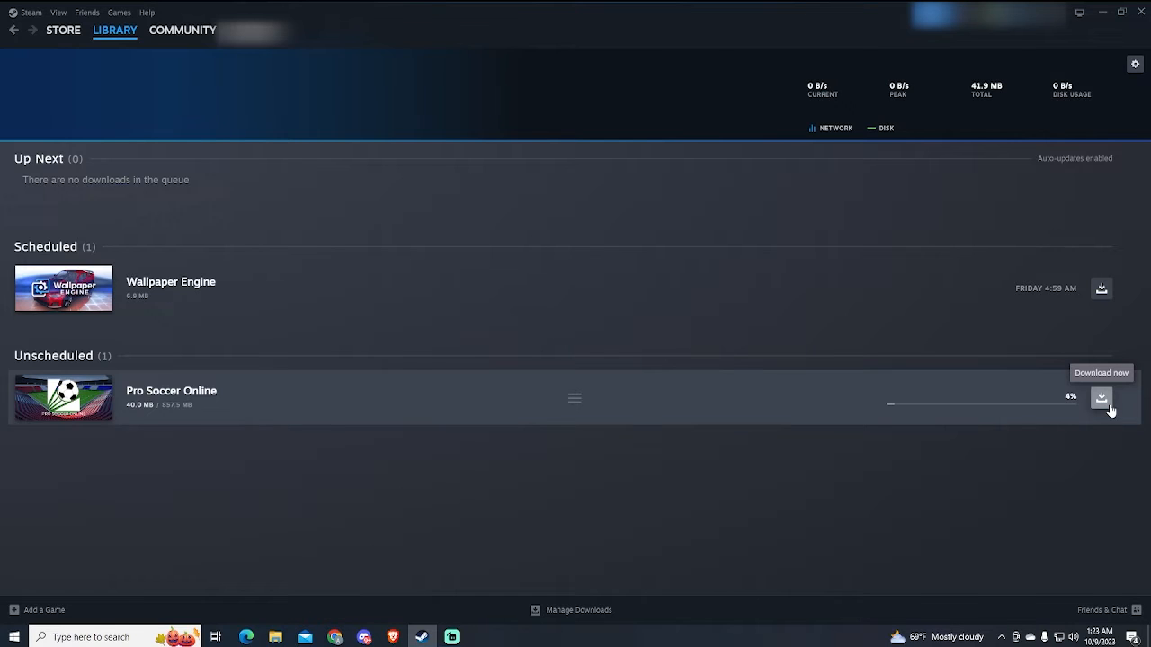
Step: Download Pro Soccer Online immediately, then bring up Steam Settings from the Steam menu
click(1102, 398)
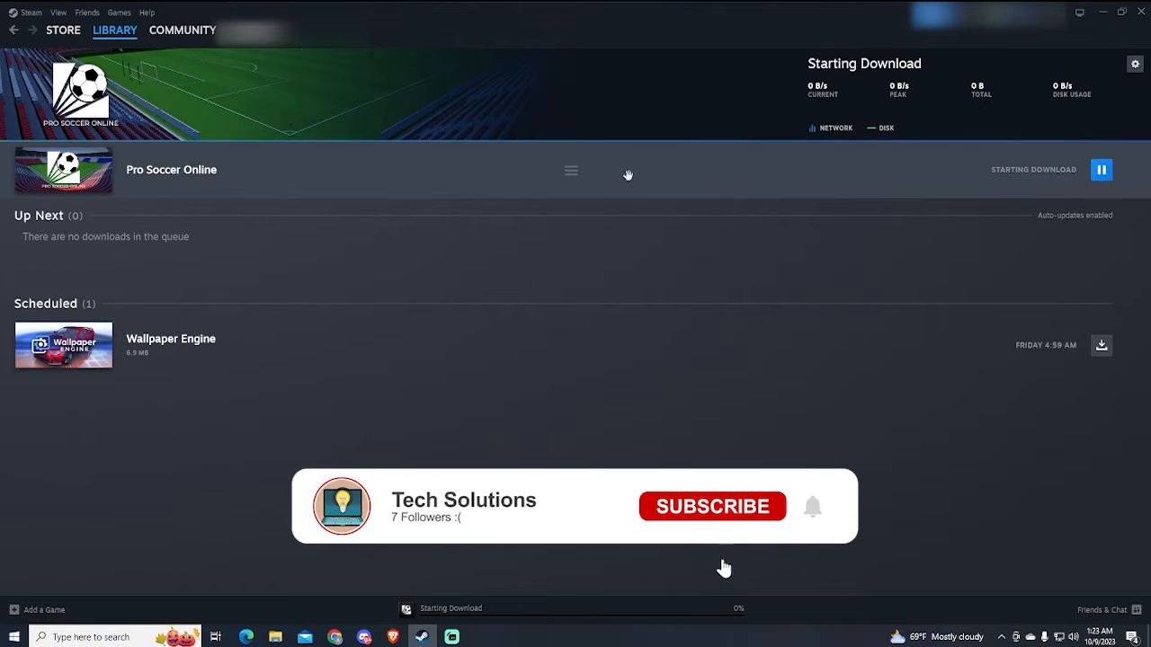
click(712, 506)
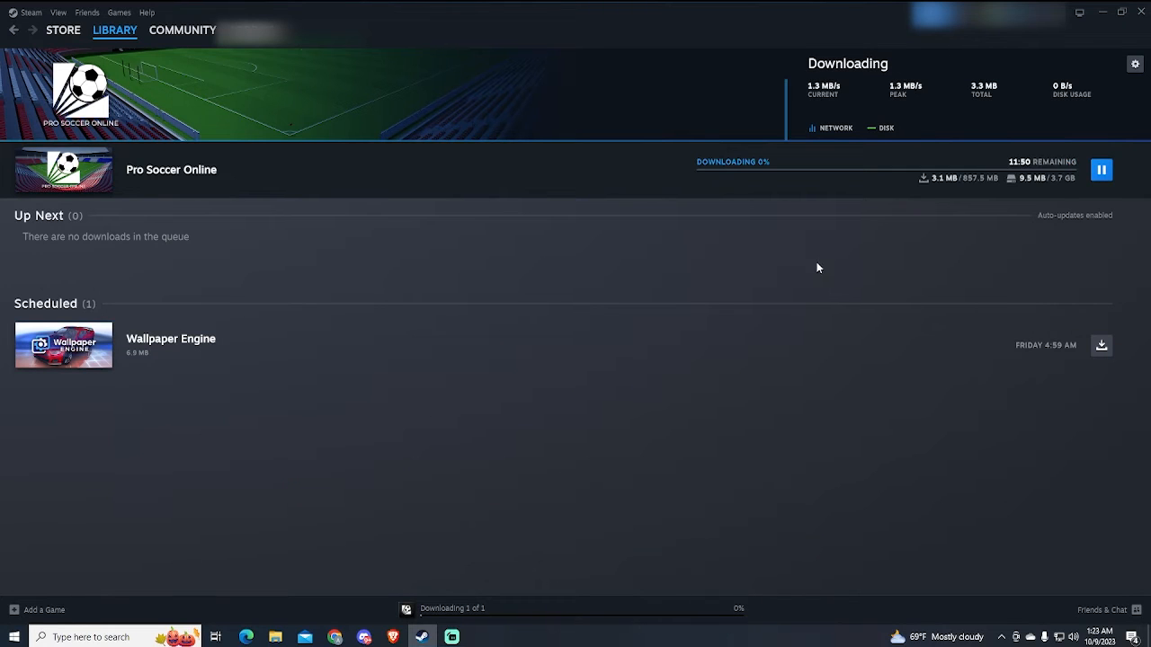
mouse_move(712, 100)
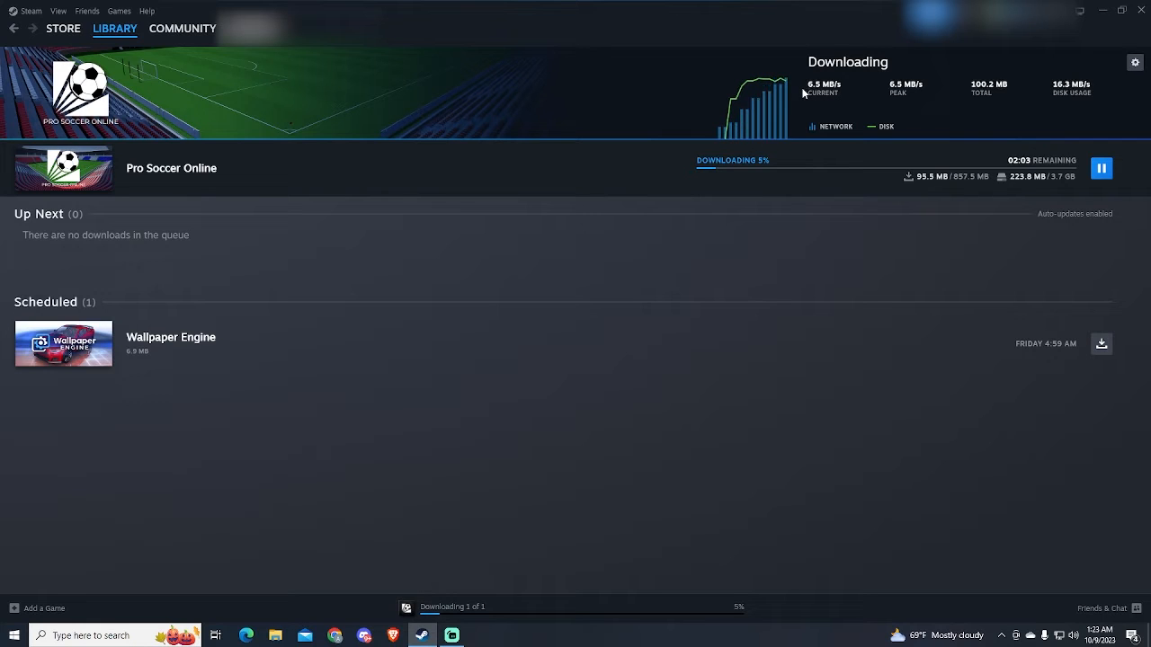
click(62, 28)
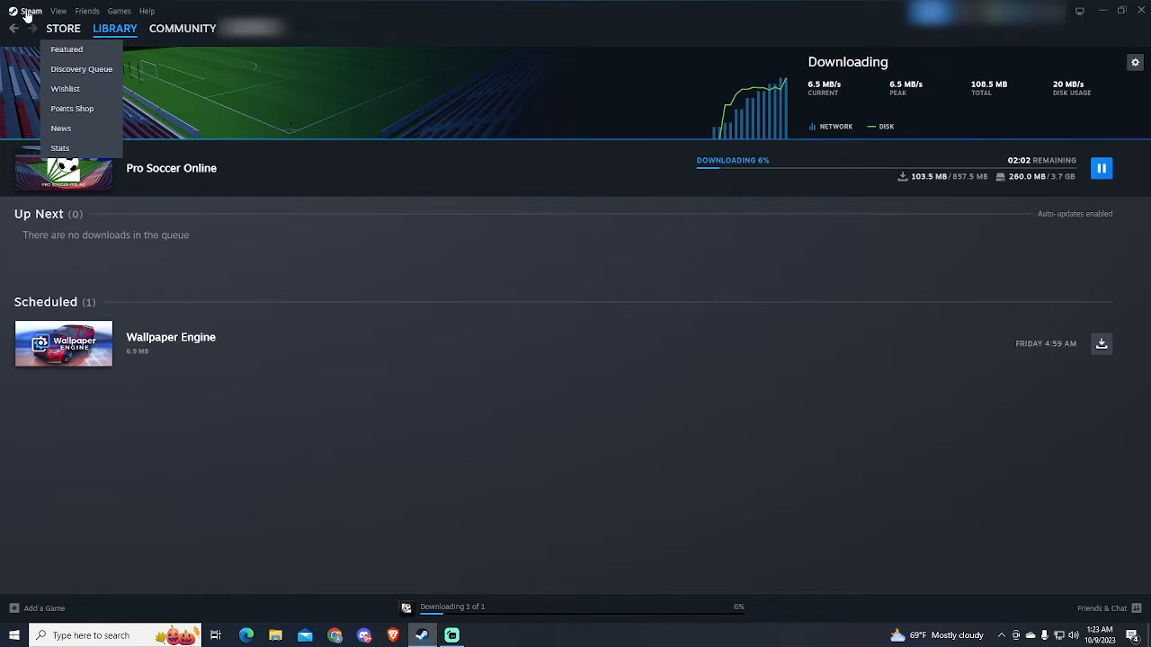
click(29, 11)
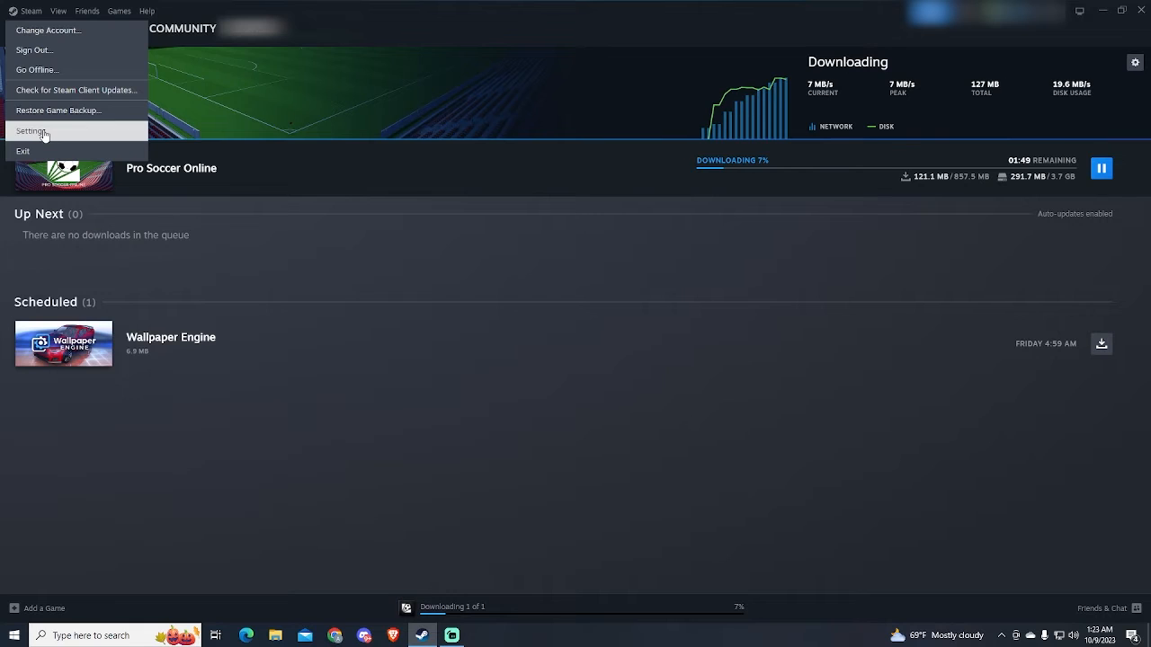
click(31, 132)
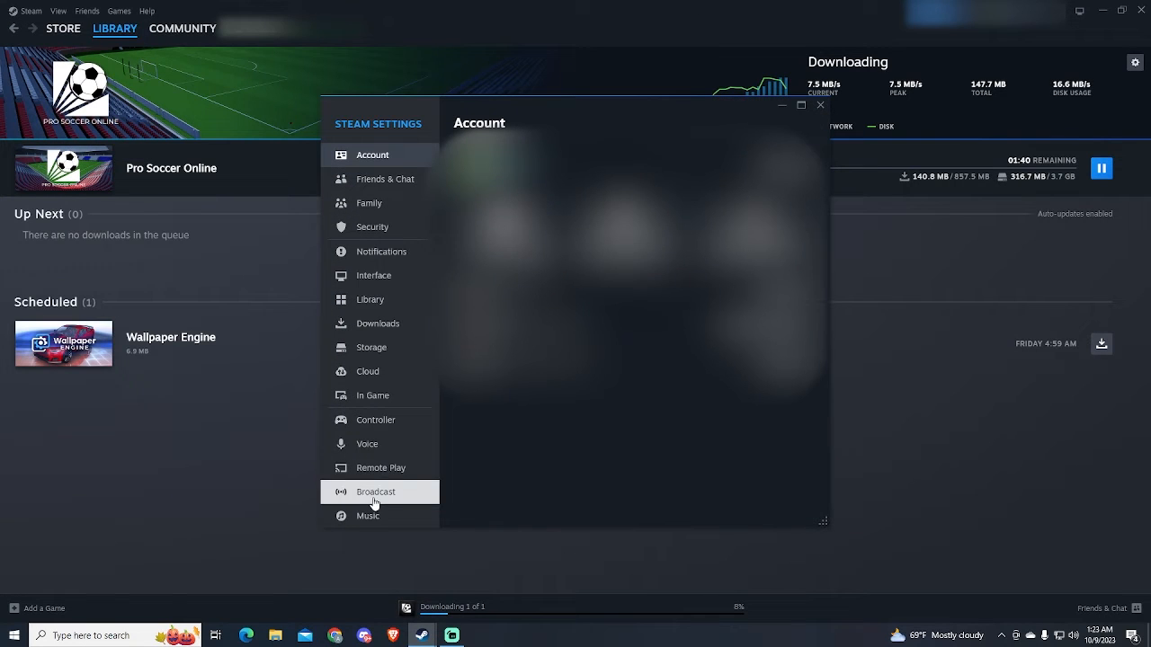
Step: On the Downloads settings page, enable Limit download speed at 3000 KB/s
click(378, 323)
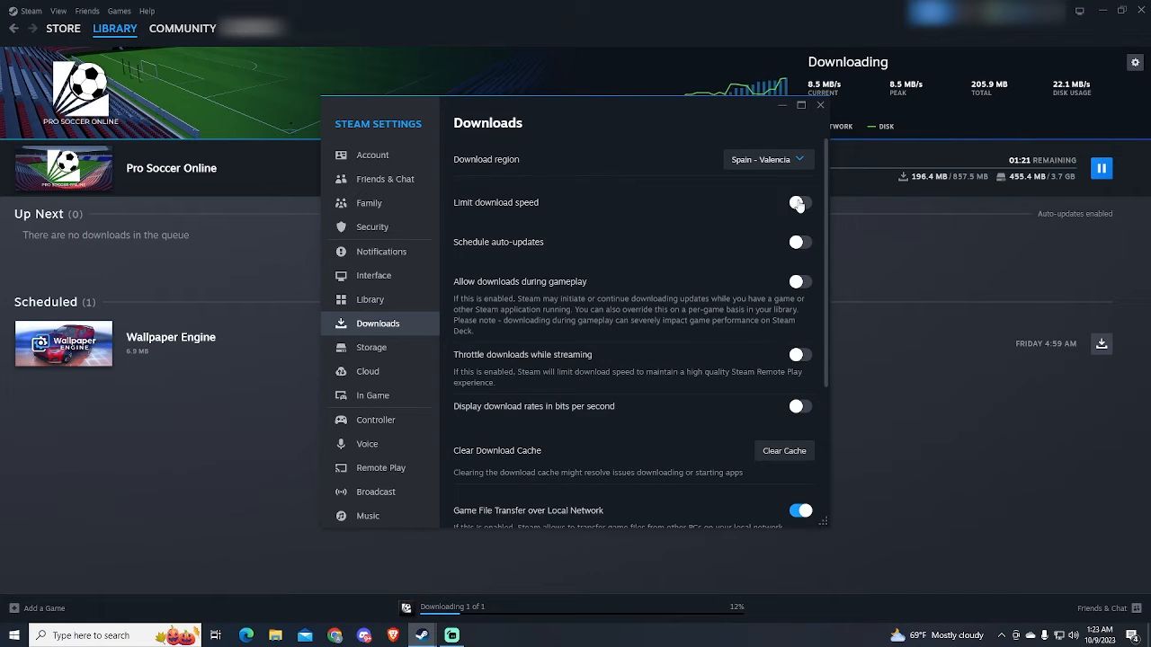
click(800, 203)
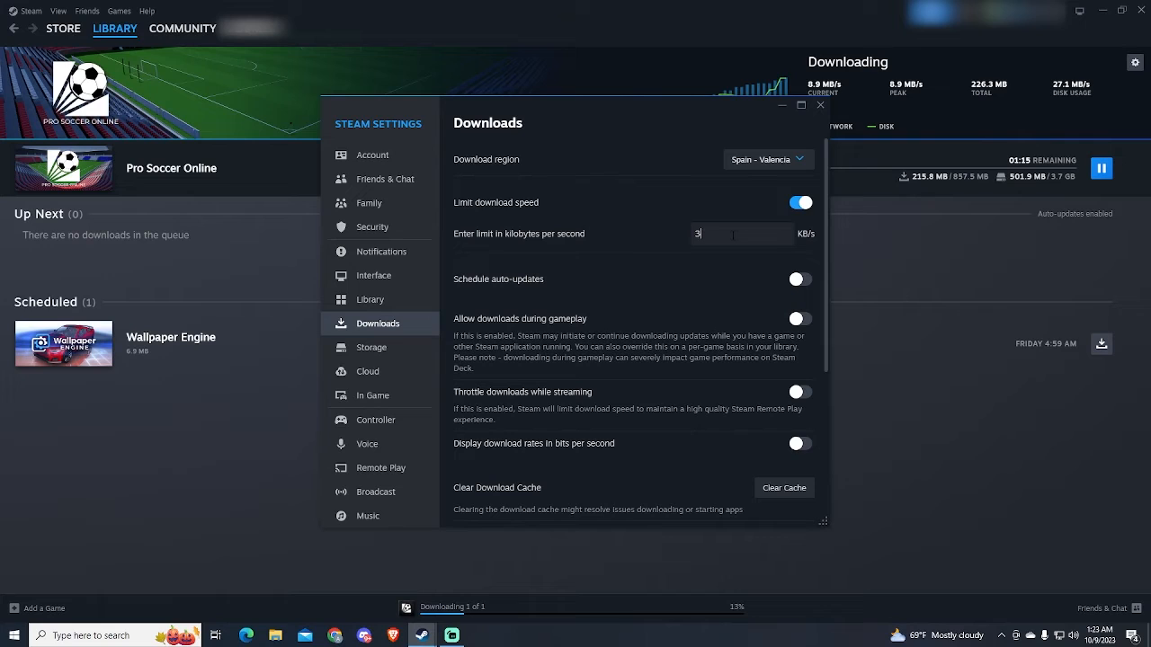
text(000)
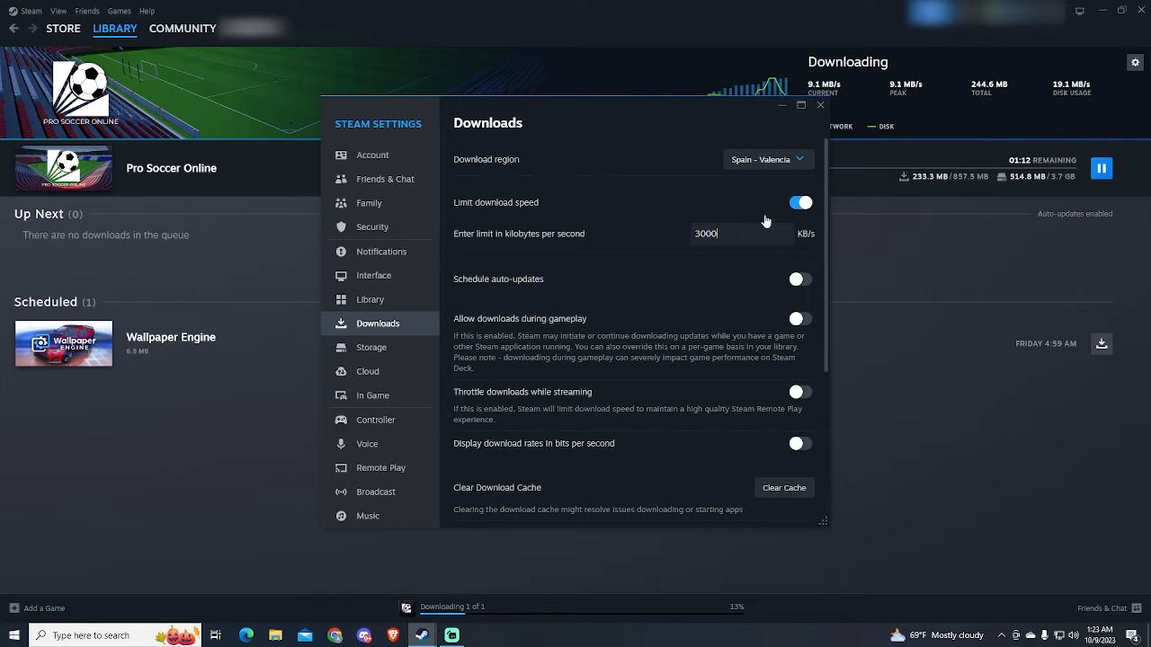
mouse_move(820, 106)
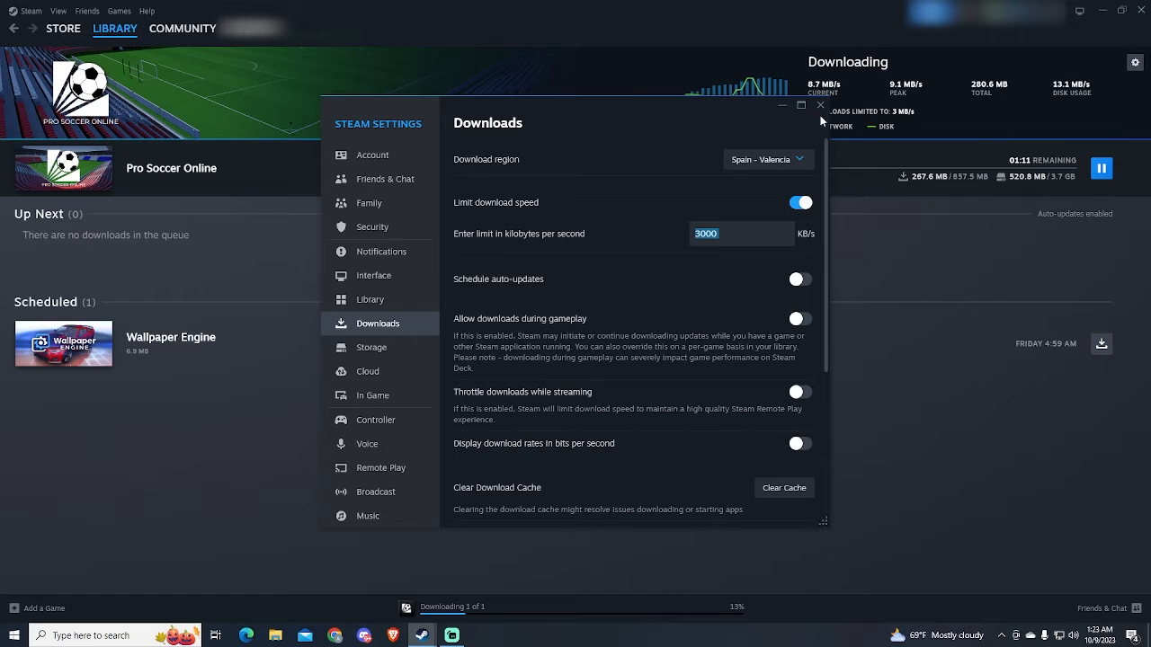
Step: Close Settings and watch Pro Soccer Online download under the 3 MB/s cap
click(819, 105)
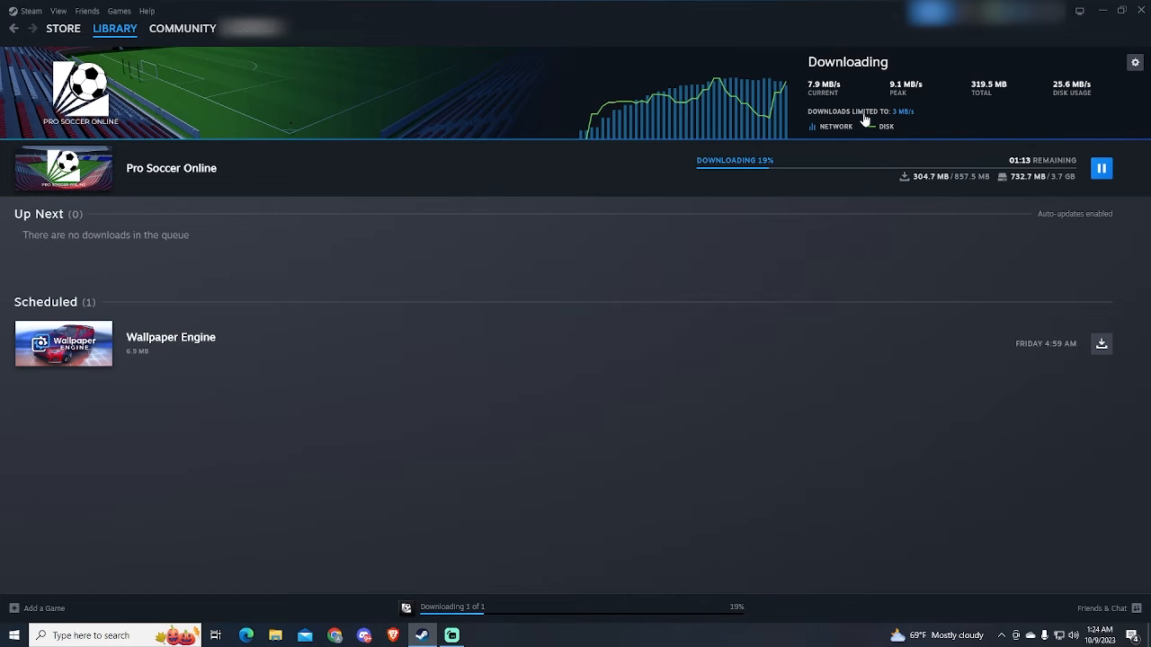
mouse_move(767, 259)
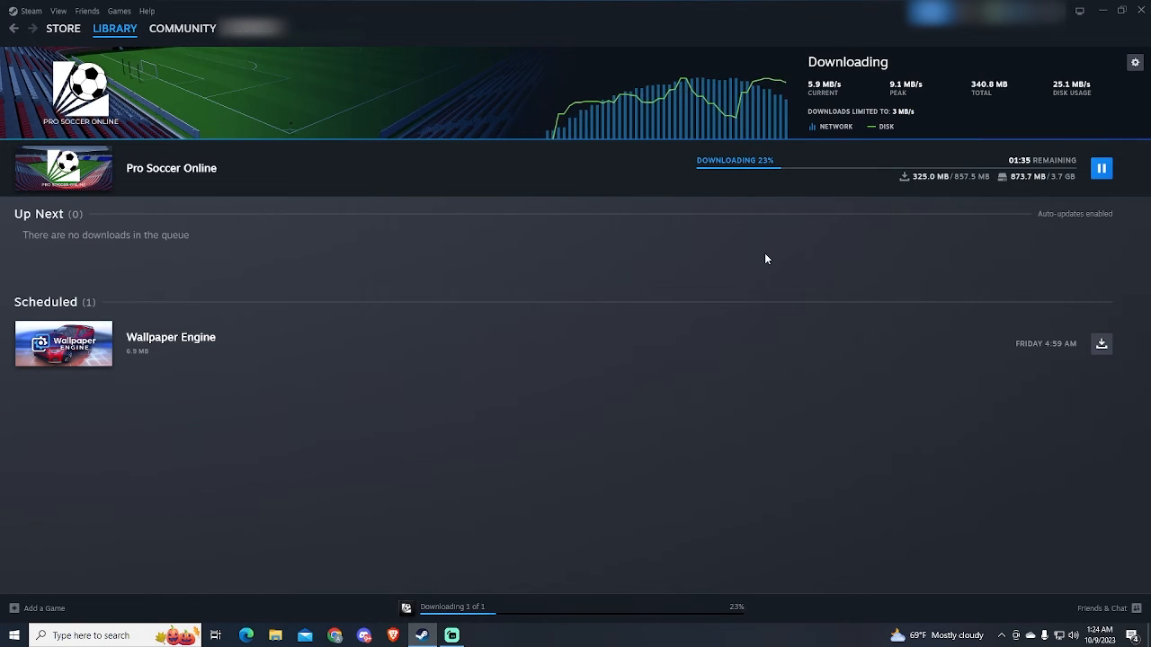
mouse_move(747, 243)
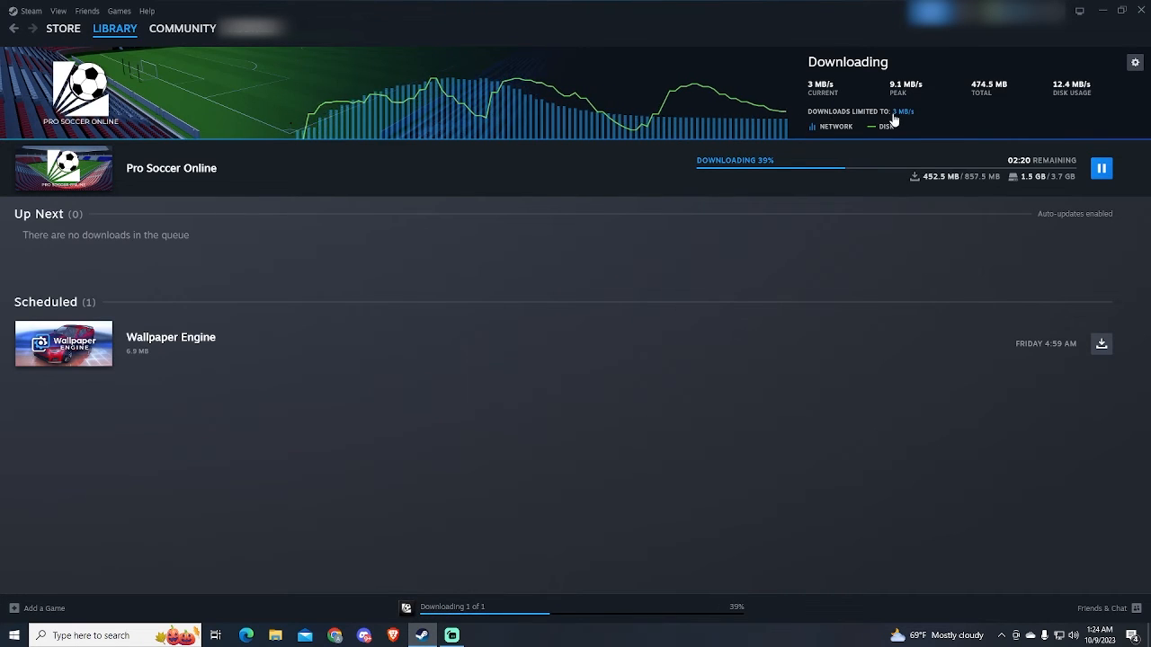
Step: Turn off Limit download speed in Settings > Downloads and close the window
click(902, 111)
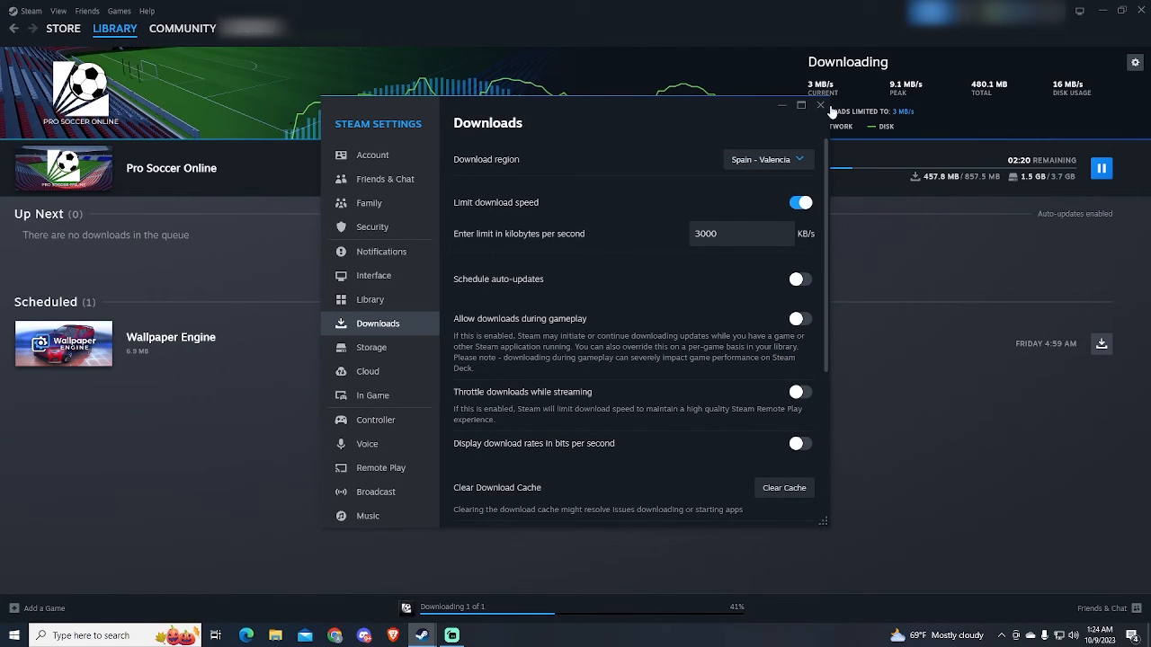
mouse_move(818, 106)
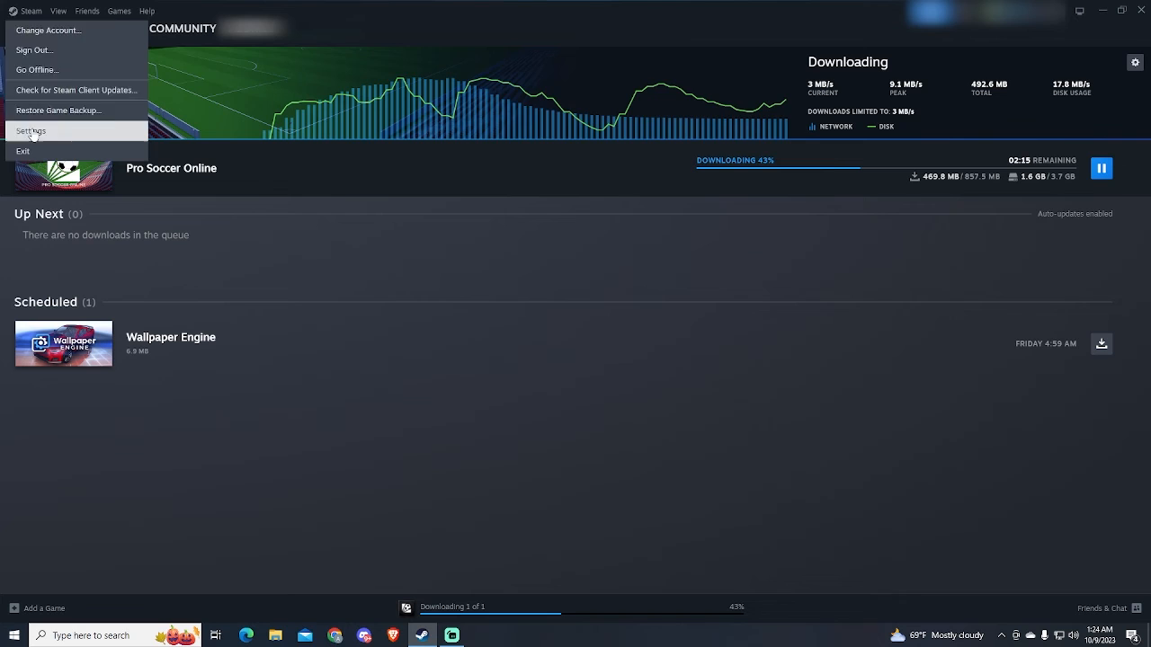
click(31, 131)
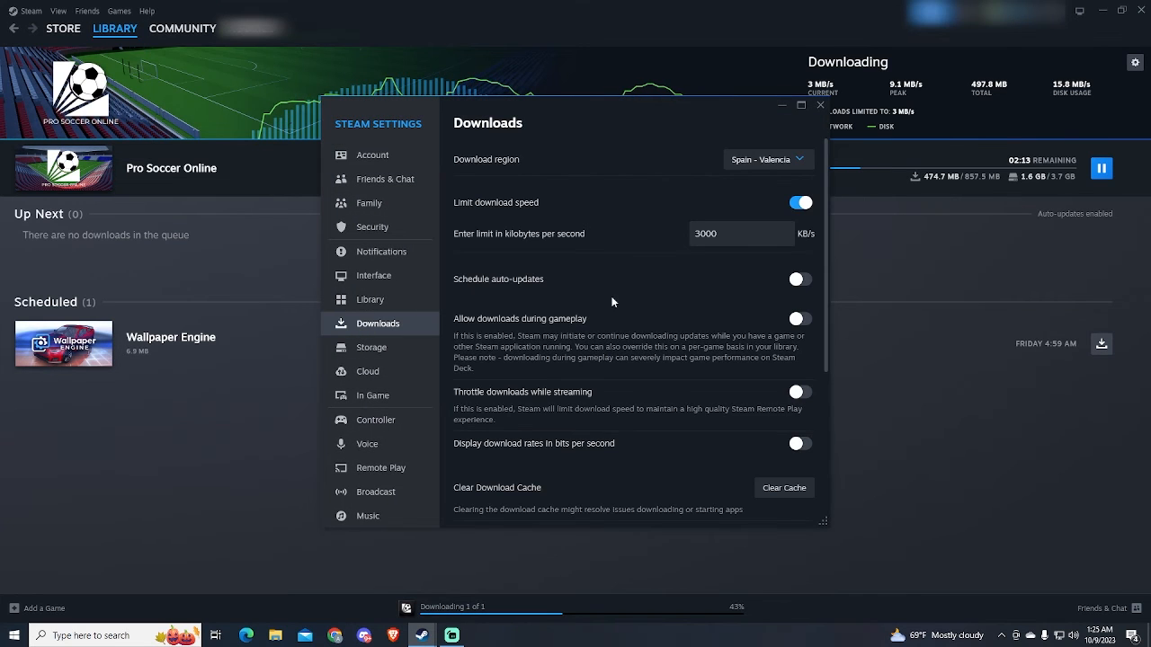
click(741, 234)
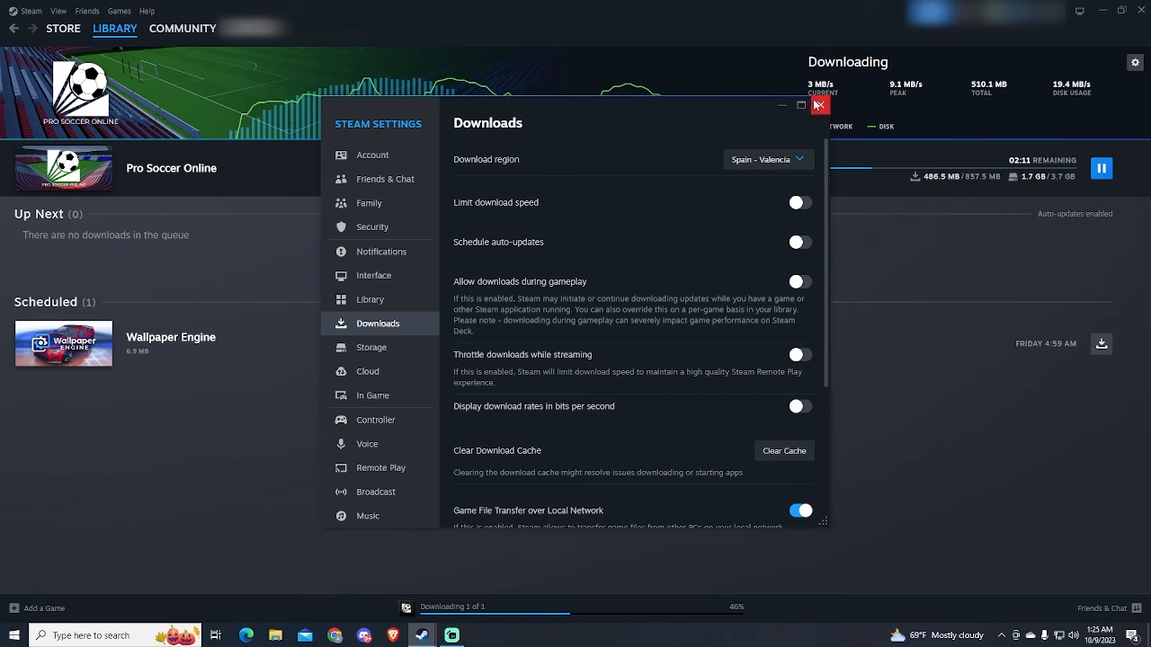
click(818, 105)
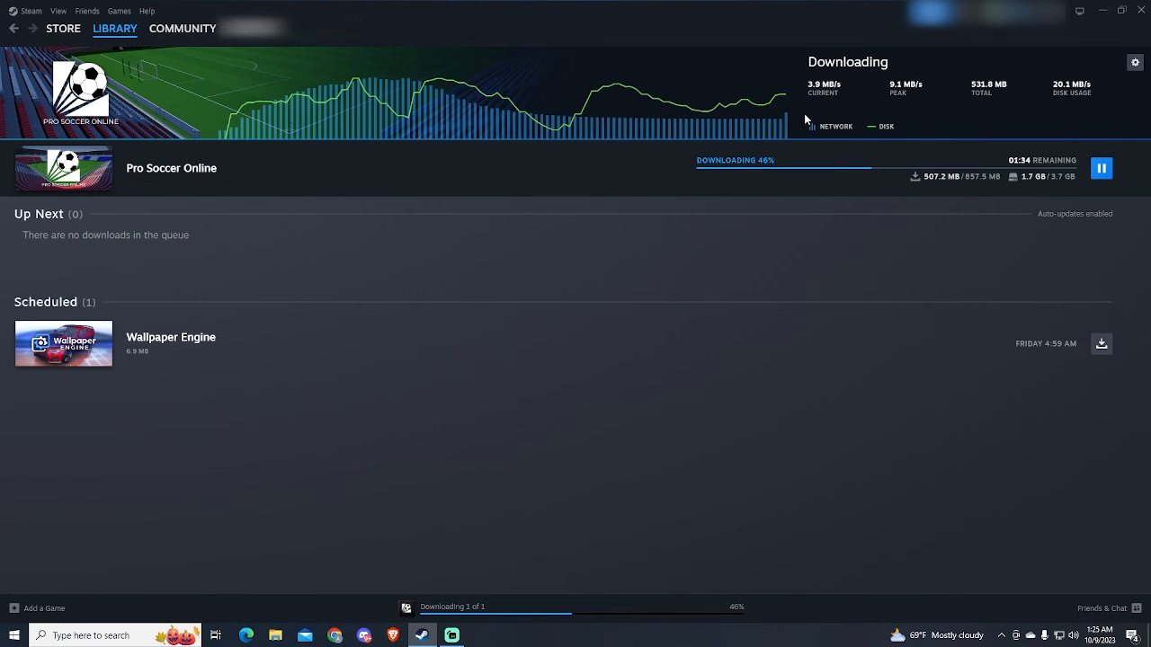